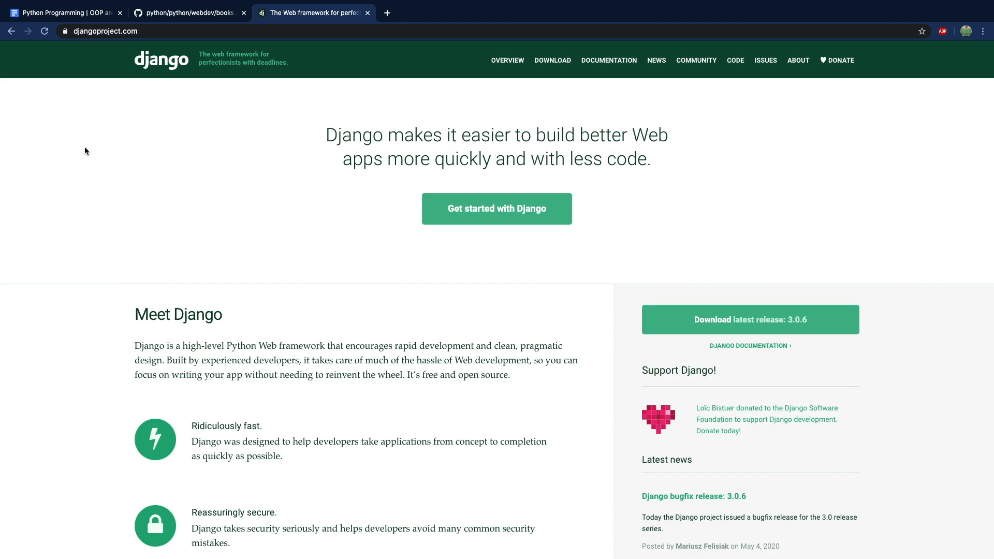
pyautogui.moveTo(286, 107)
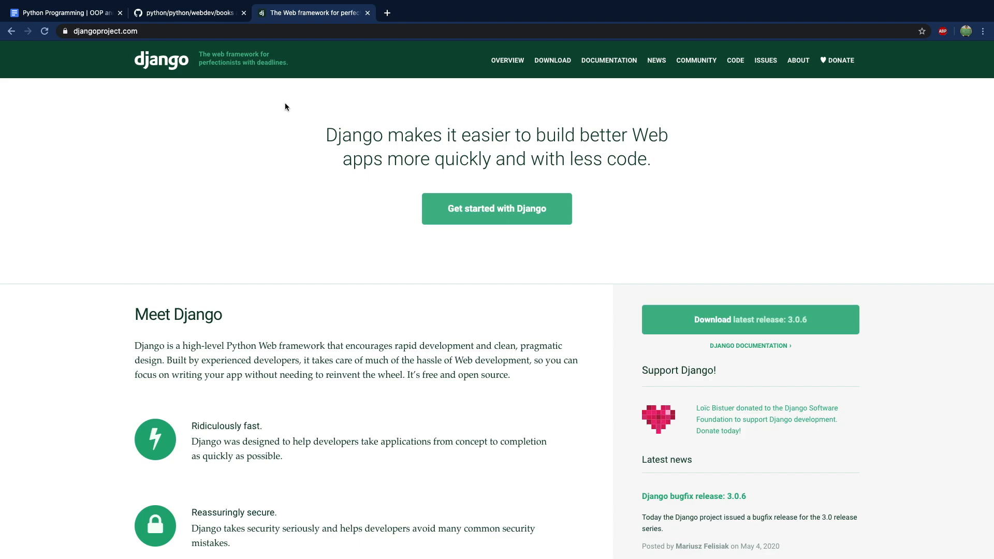
pyautogui.moveTo(252, 71)
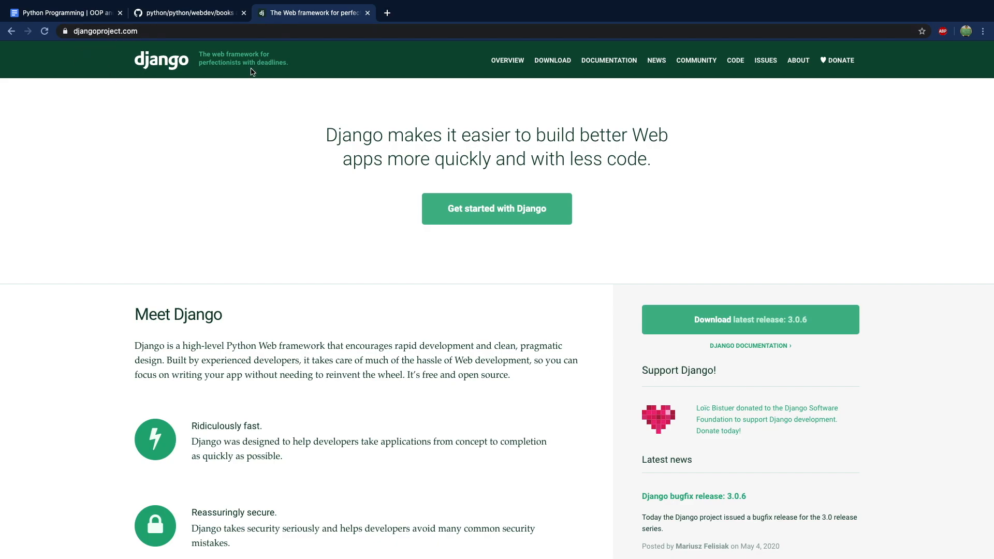
# Step: Open Django's download page from djangoproject.com
pyautogui.click(552, 60)
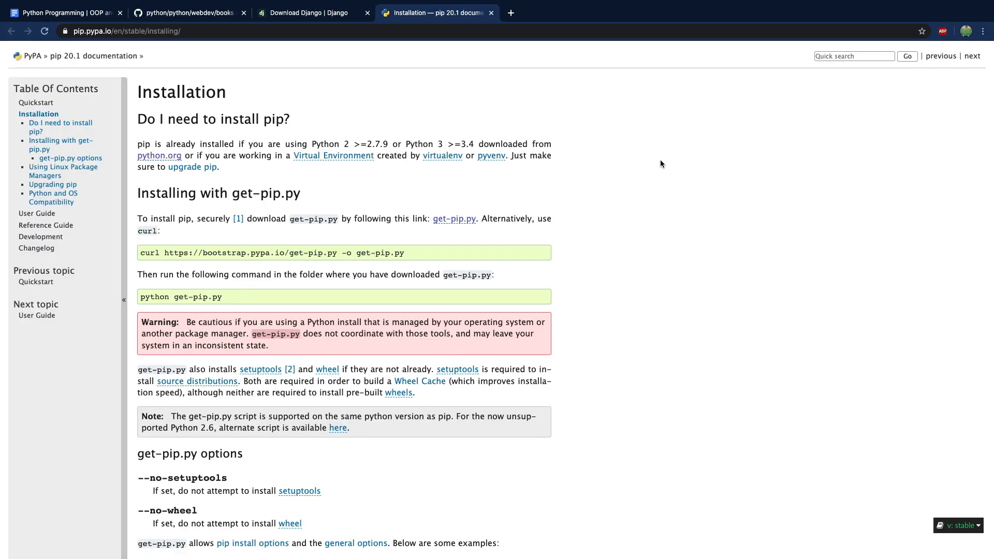
pyautogui.moveTo(395, 76)
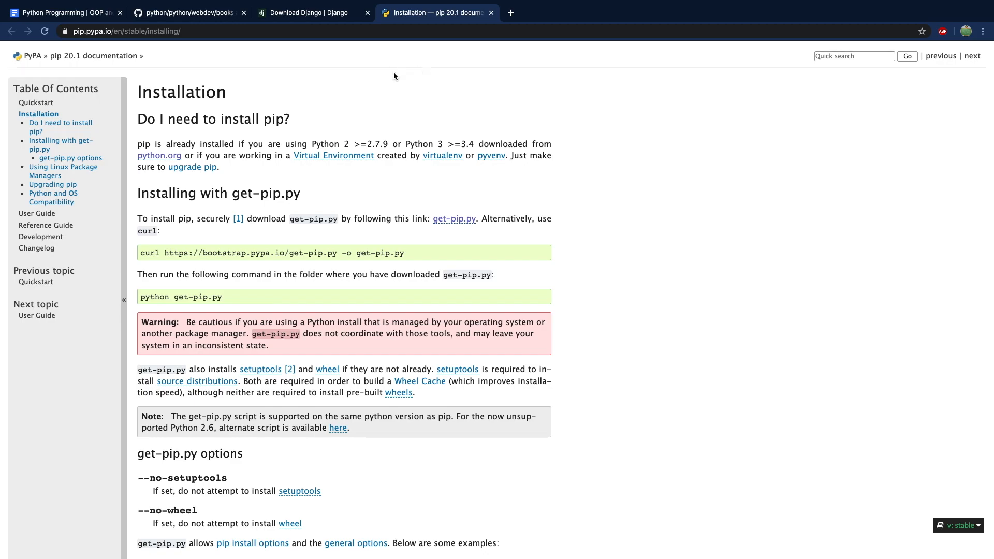
pyautogui.moveTo(631, 121)
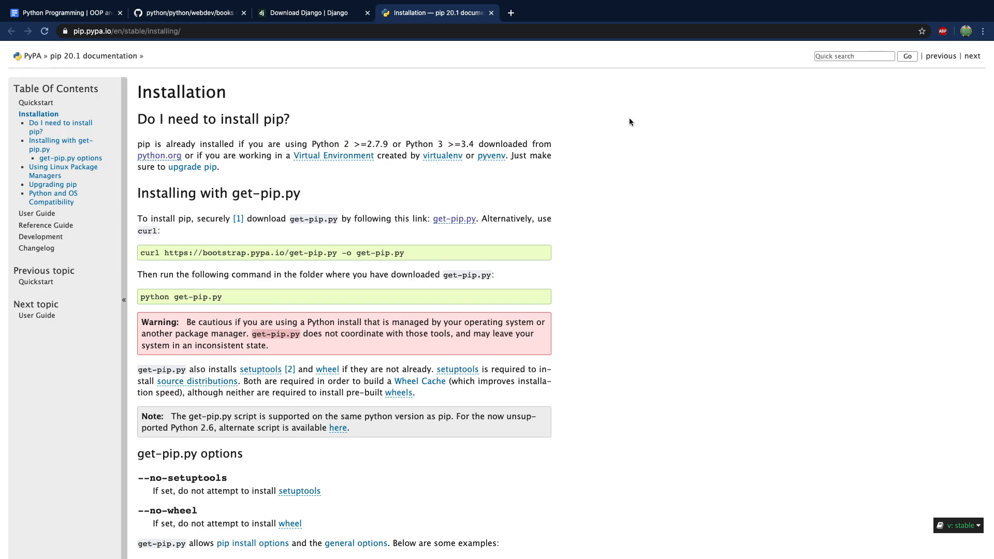
pyautogui.moveTo(450, 109)
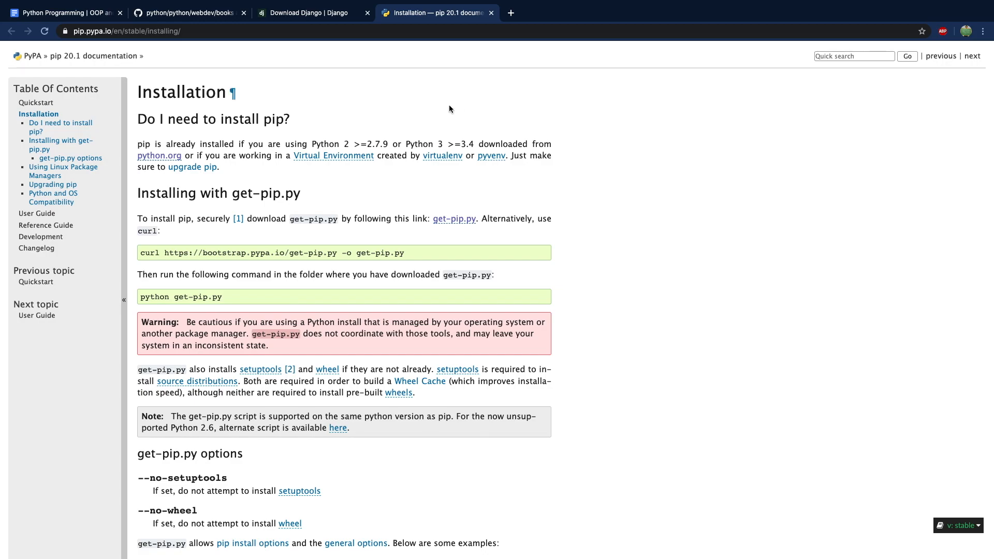
pyautogui.click(308, 12)
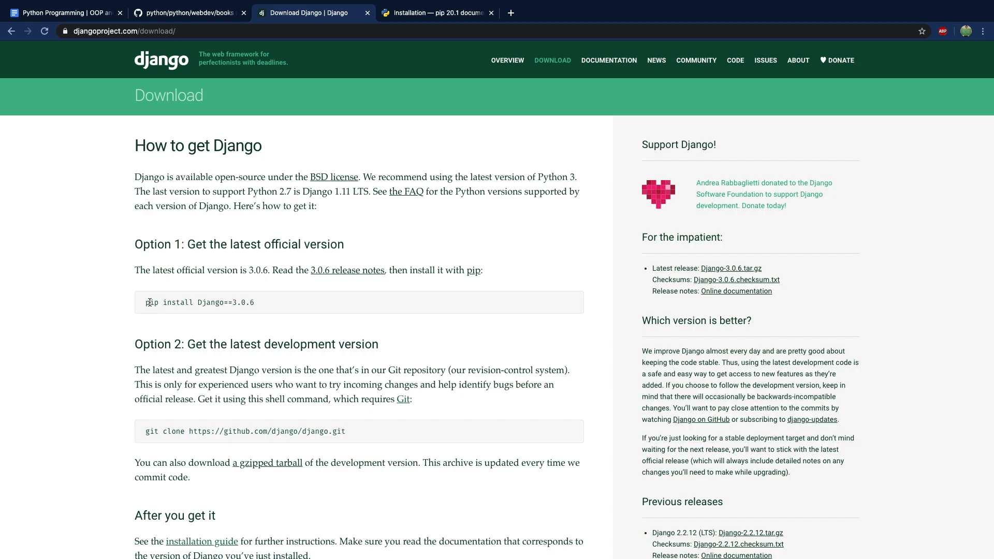
pyautogui.click(436, 12)
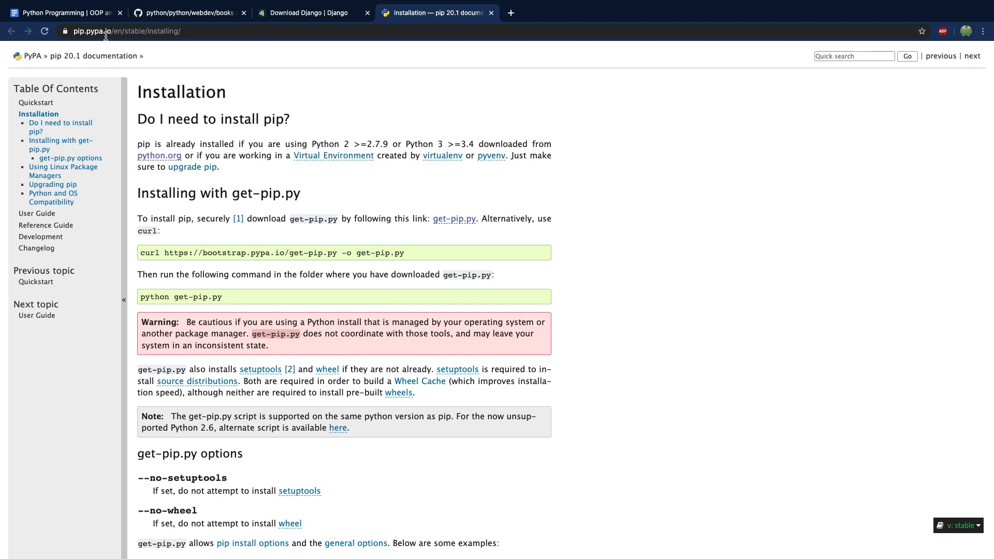
pyautogui.moveTo(130, 32)
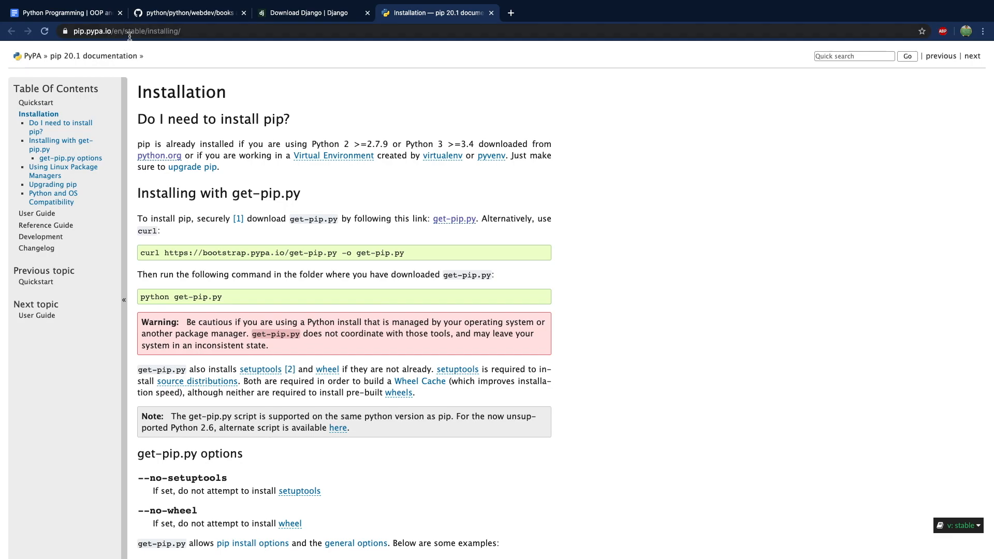
pyautogui.moveTo(270, 266)
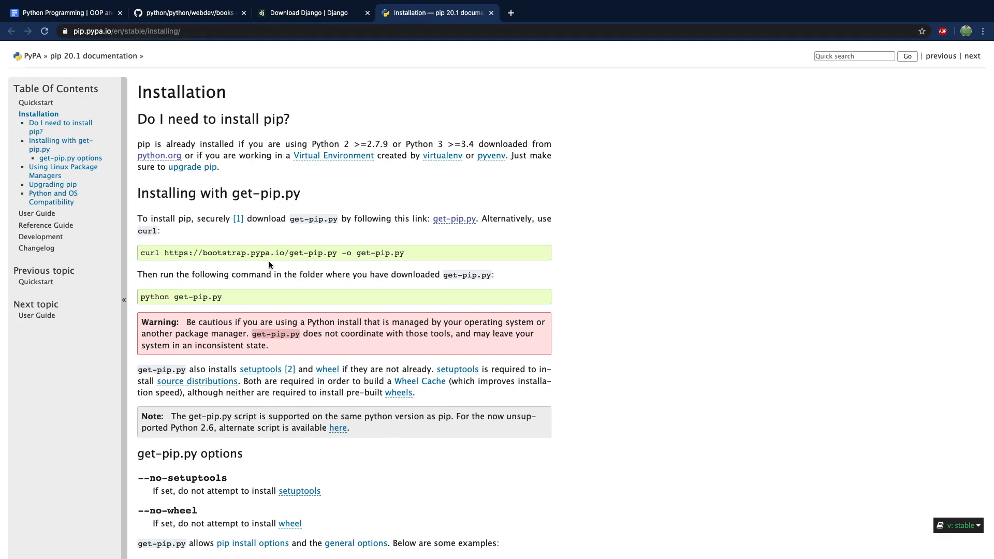
pyautogui.moveTo(419, 264)
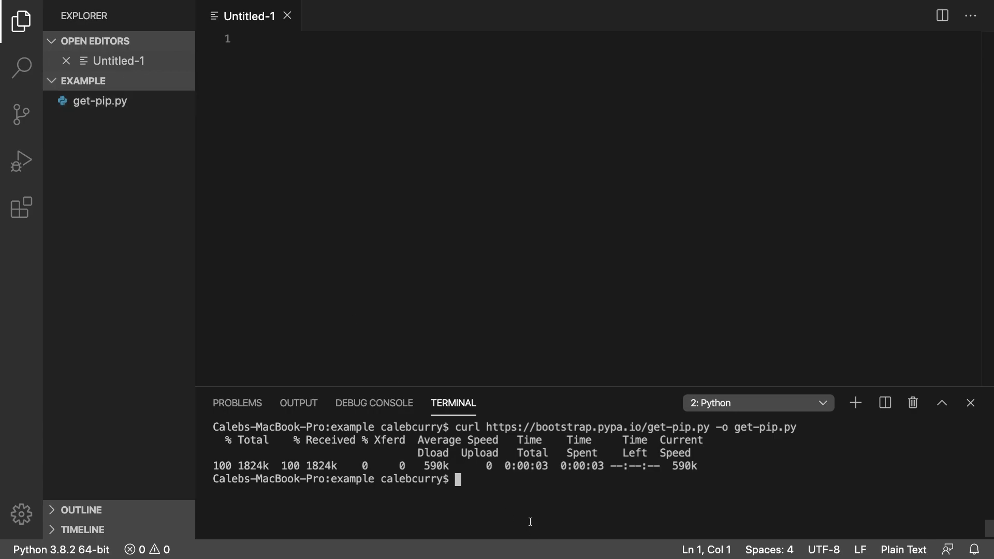
# Step: Run python get-pip.py in the terminal to install pip 20.1
pyautogui.write('python get')
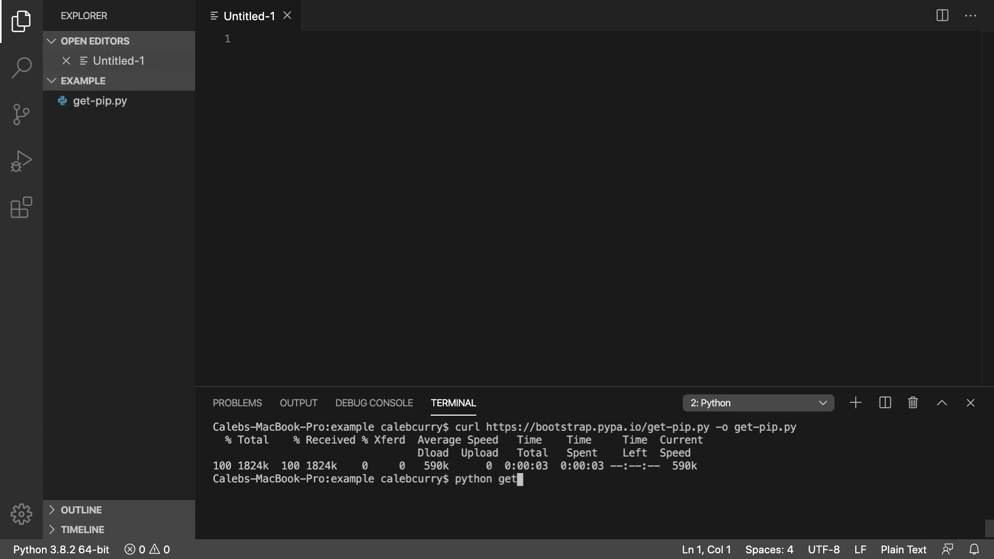
pyautogui.write('-pip.py')
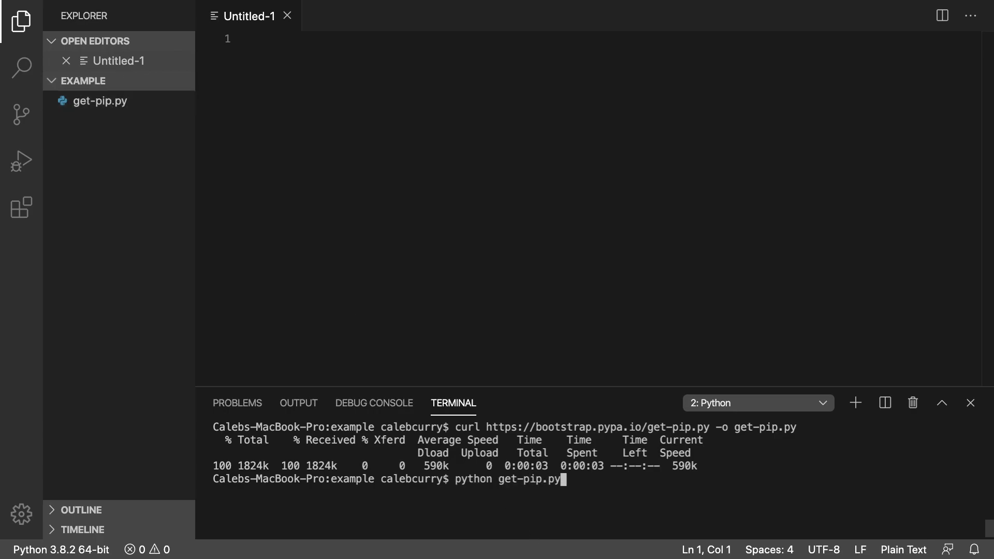
pyautogui.press('Enter')
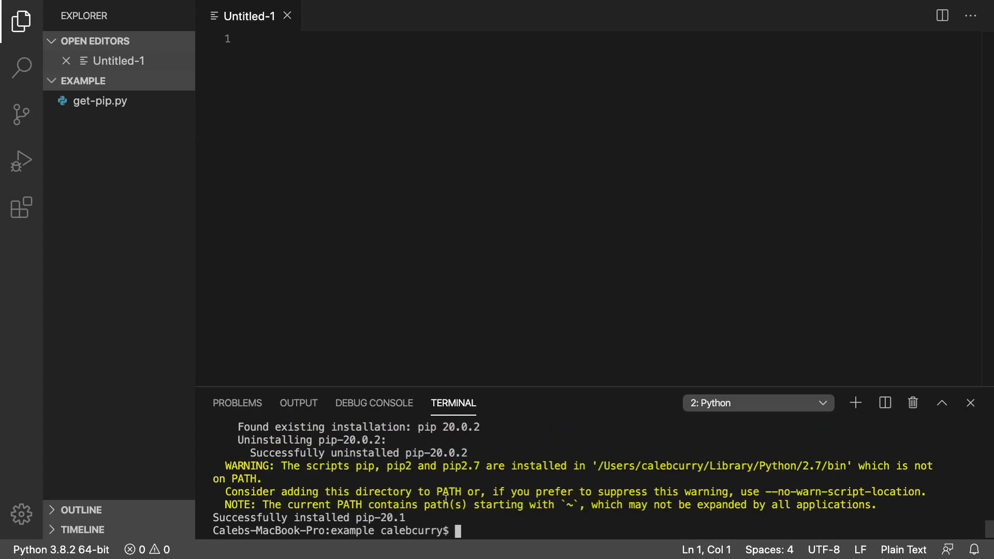
pyautogui.write('python get-pip.py')
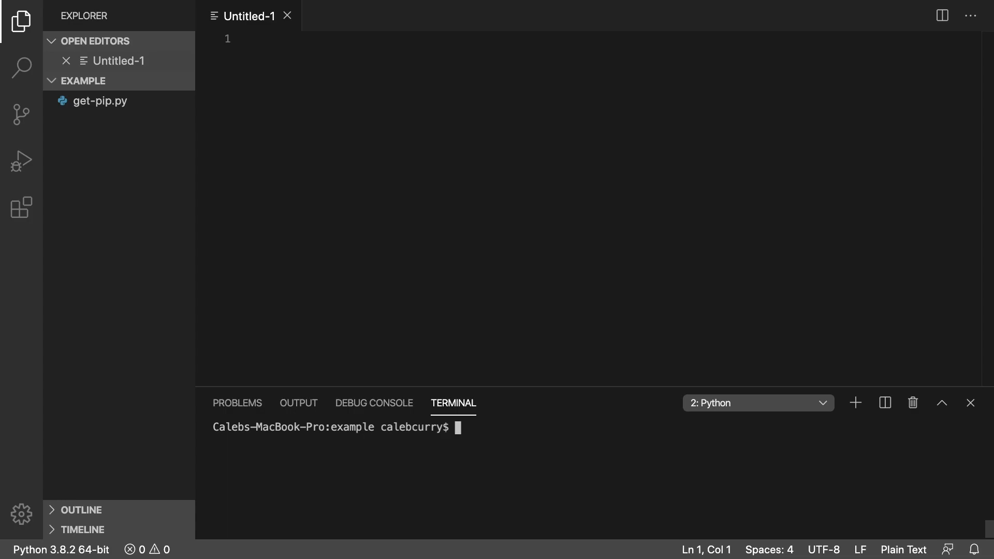
# Step: Install the virtualenv package with sudo pip install virtualenv
pyautogui.write('sudo')
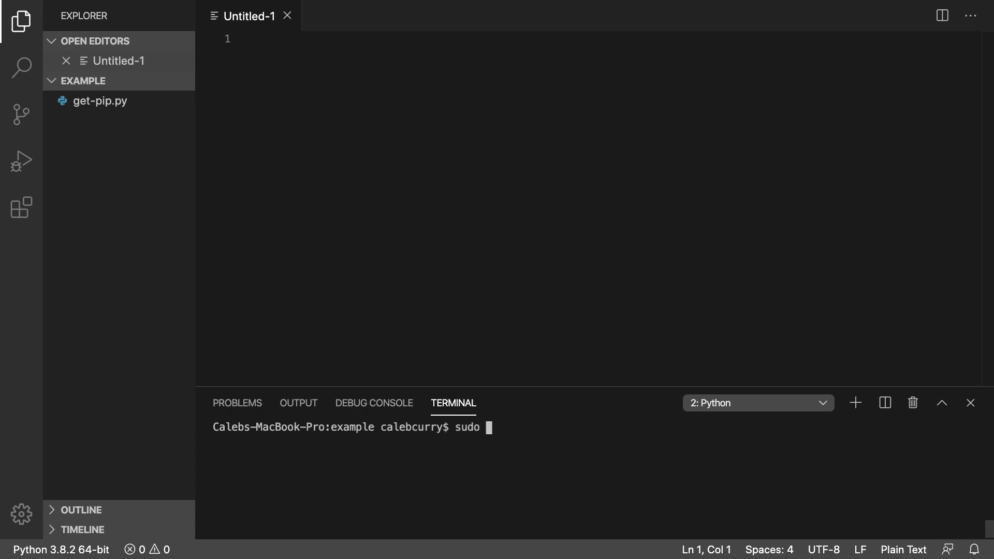
pyautogui.write('pip install')
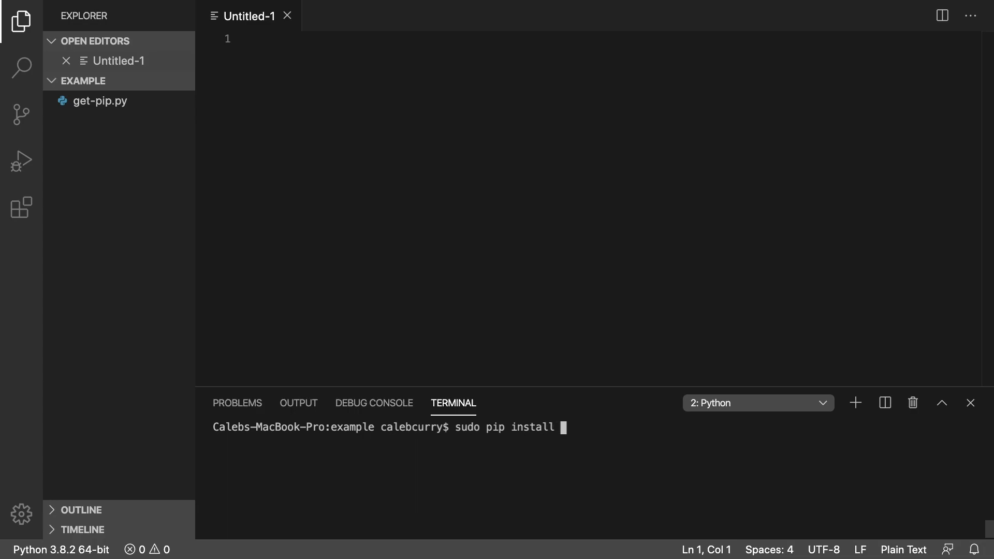
pyautogui.write('virtual')
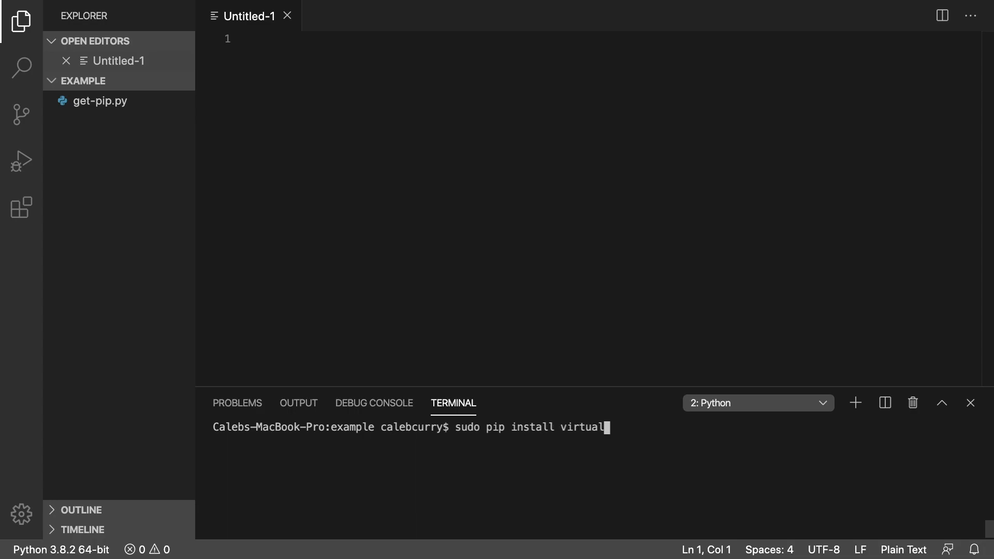
pyautogui.press('Enter')
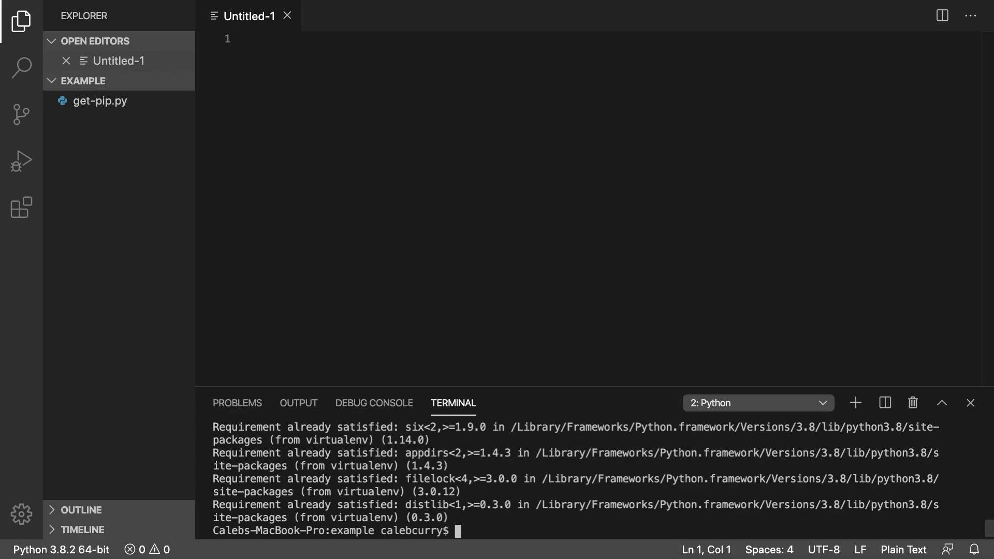
pyautogui.moveTo(461, 237)
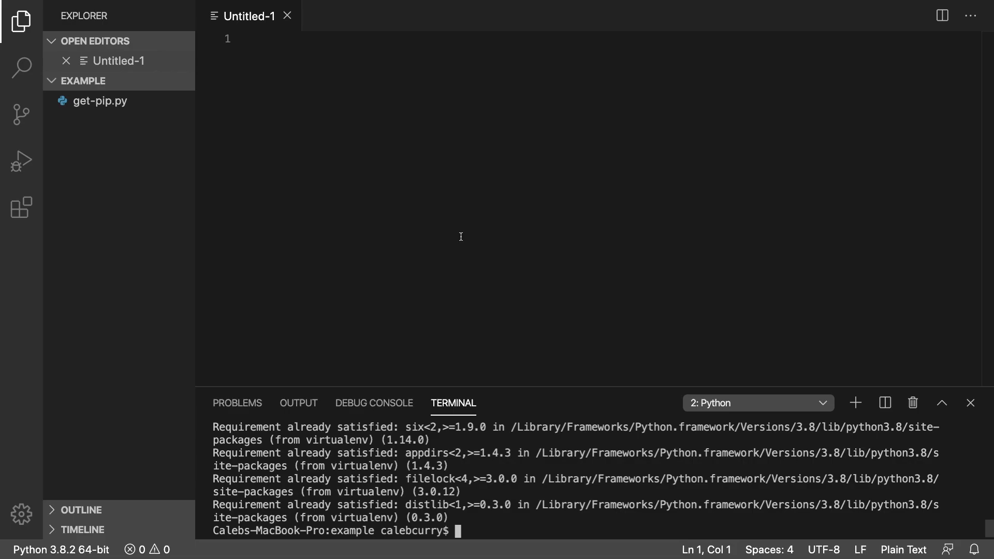
pyautogui.moveTo(560, 478)
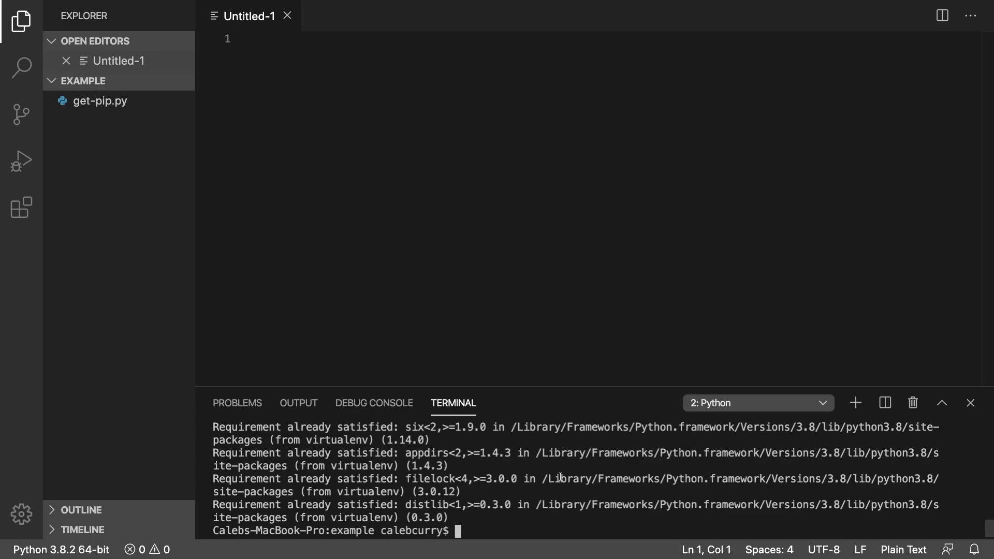
pyautogui.write('virtualenv env')
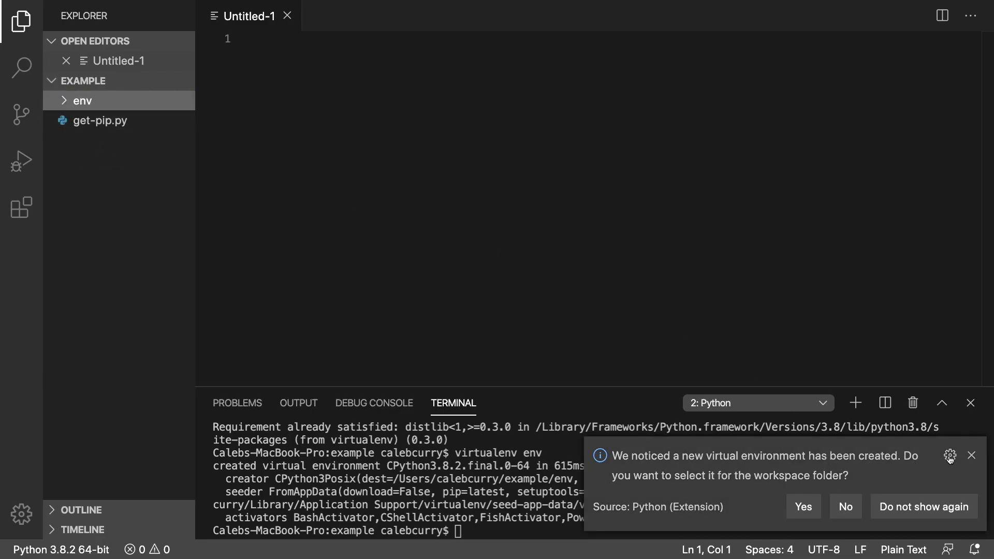
# Step: Dismiss the notification suggesting the new env environment for the workspace
pyautogui.click(972, 455)
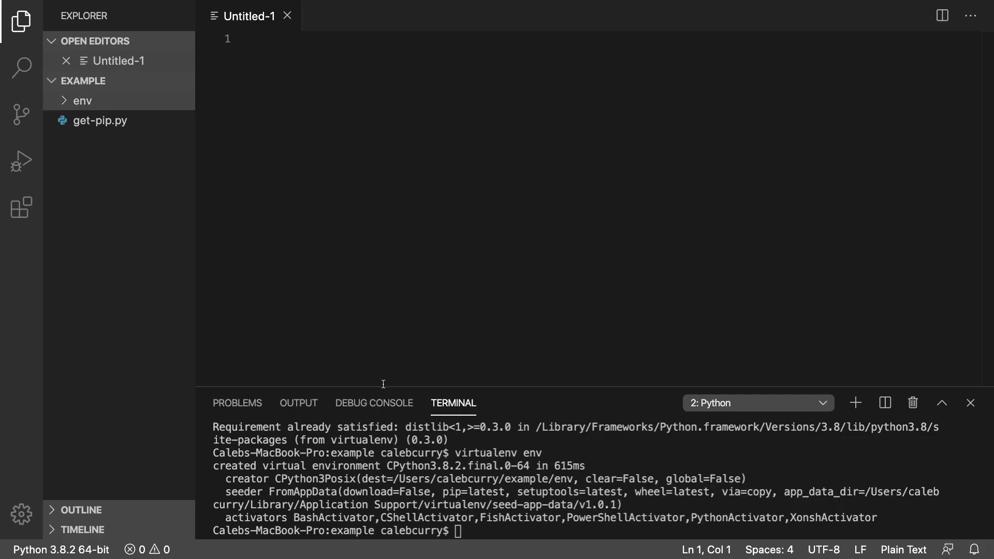
pyautogui.moveTo(506, 546)
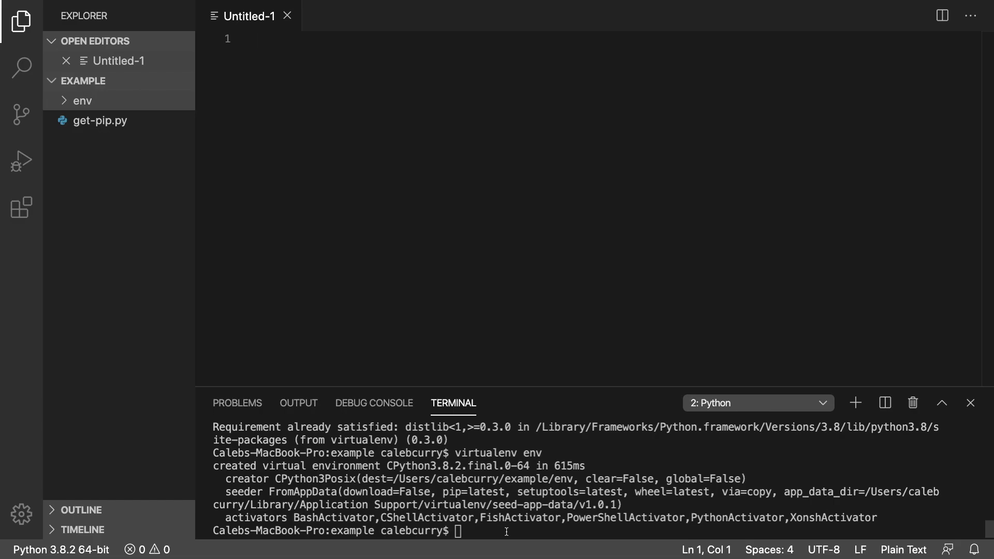
# Step: Activate the env environment with source env/bin/activate, checking env/bin in the Explorer
pyautogui.click(260, 39)
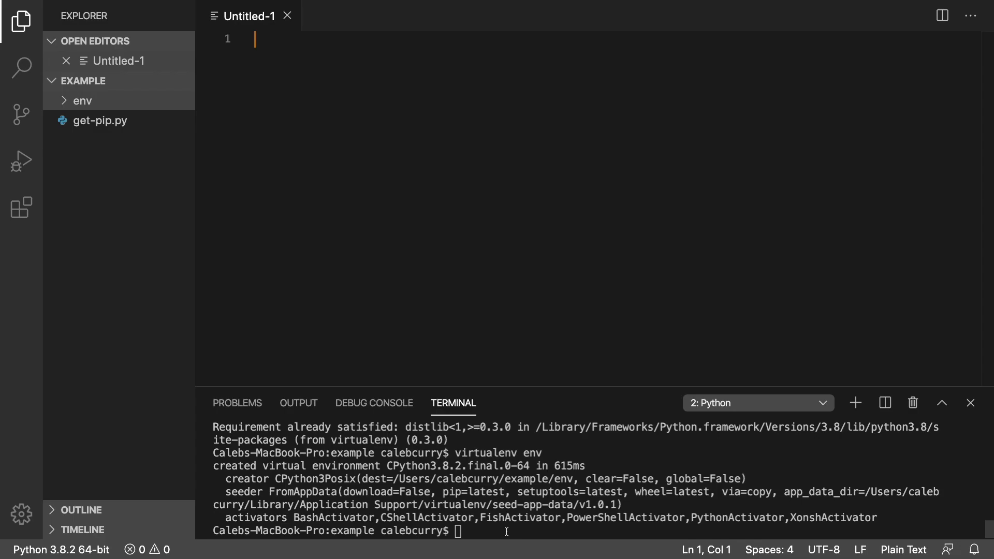
pyautogui.write('source')
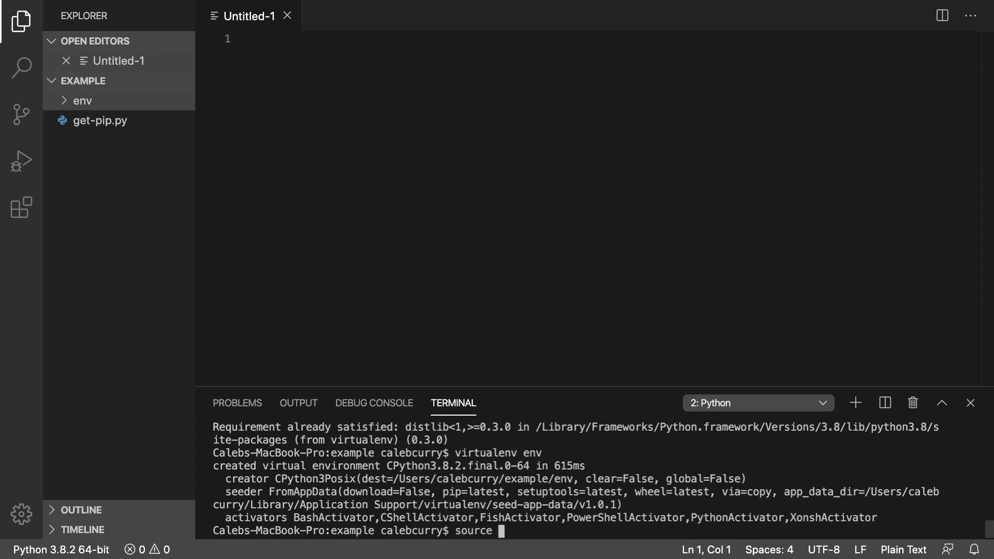
pyautogui.click(82, 101)
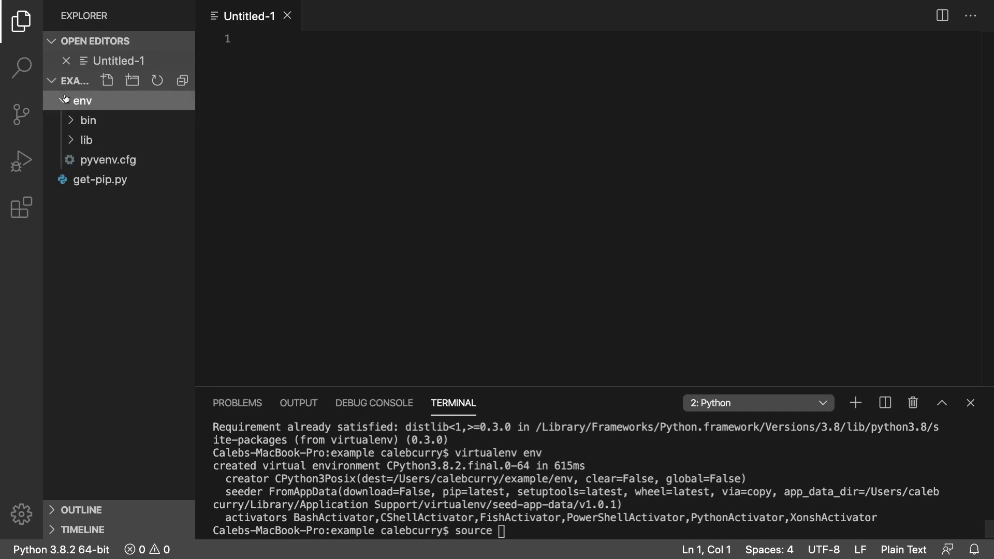
pyautogui.click(87, 121)
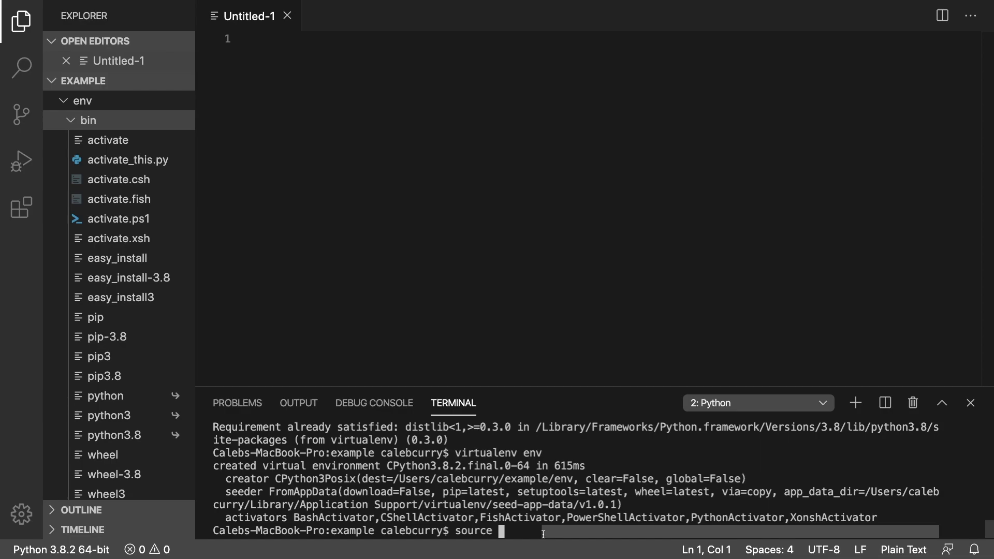
pyautogui.write('e')
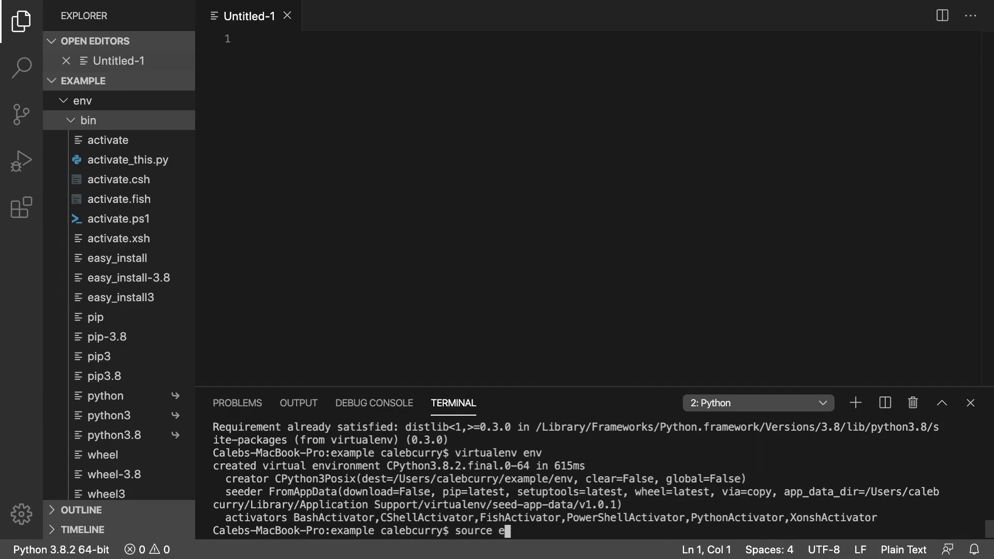
pyautogui.write('nv/bin')
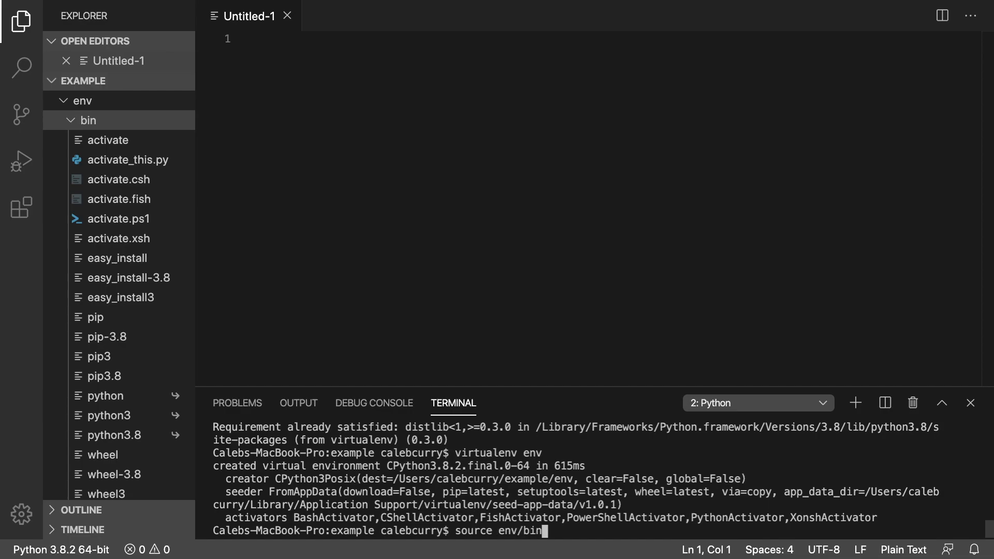
pyautogui.write('activate')
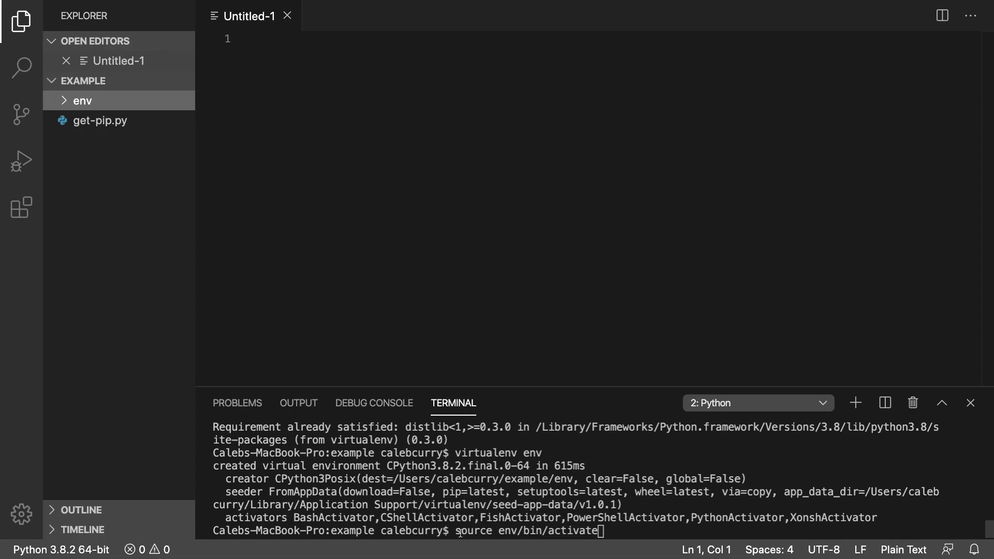
pyautogui.press('Enter')
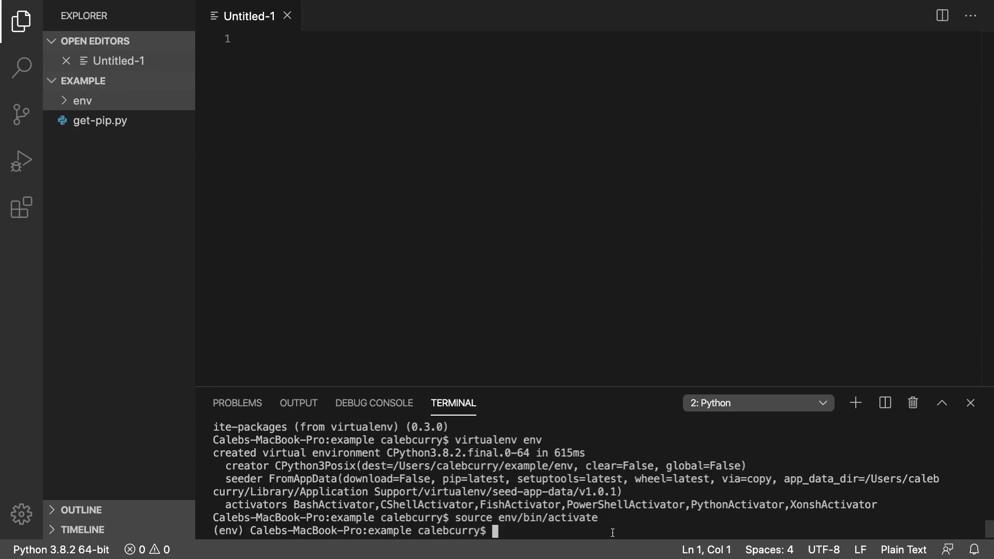
pyautogui.moveTo(627, 354)
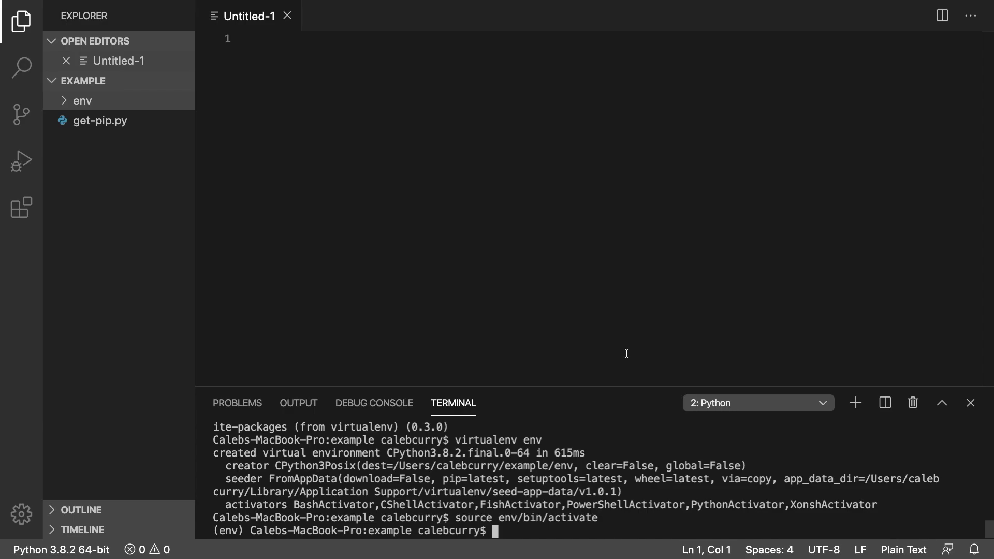
pyautogui.write('deactivate')
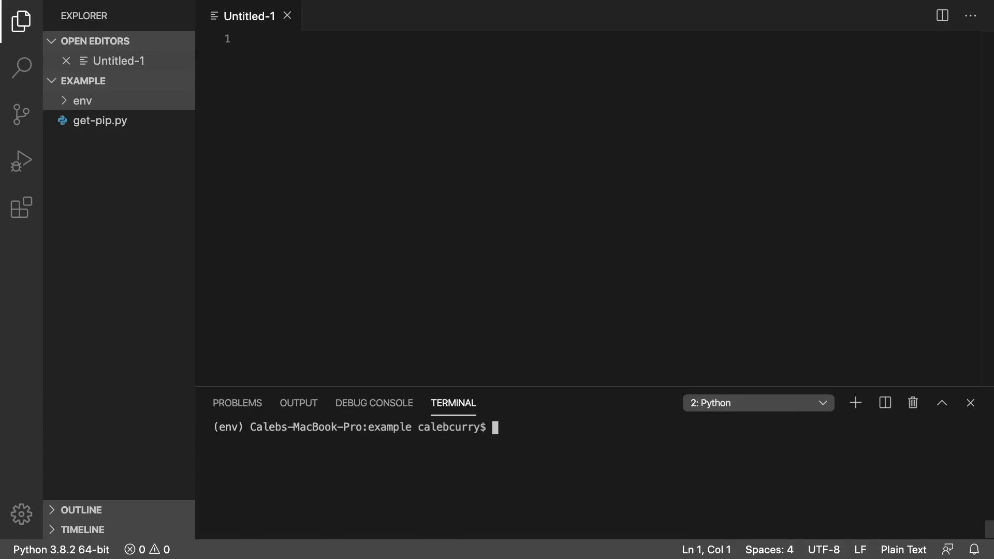
# Step: Run a python -m pip install command inside the activated env environment
pyautogui.write('python')
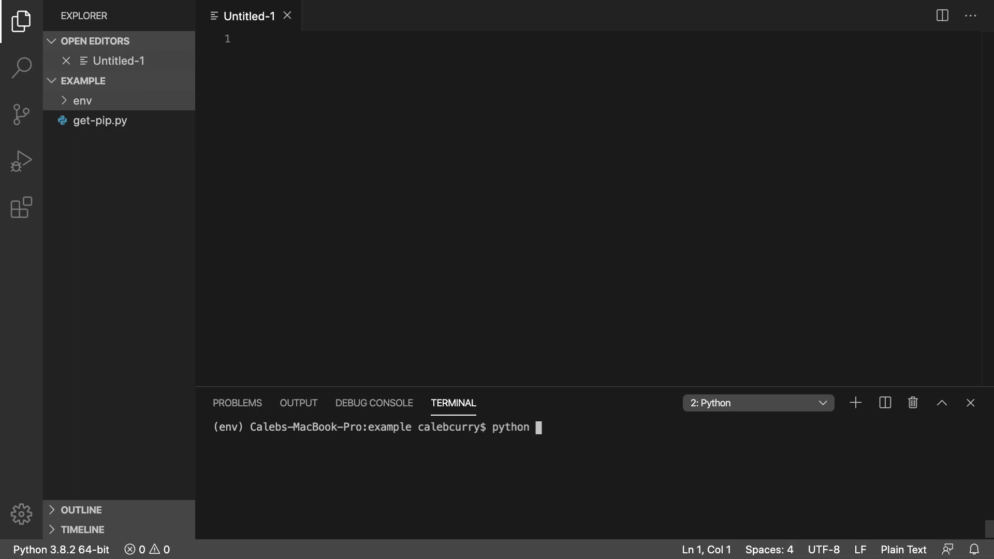
pyautogui.write('-m')
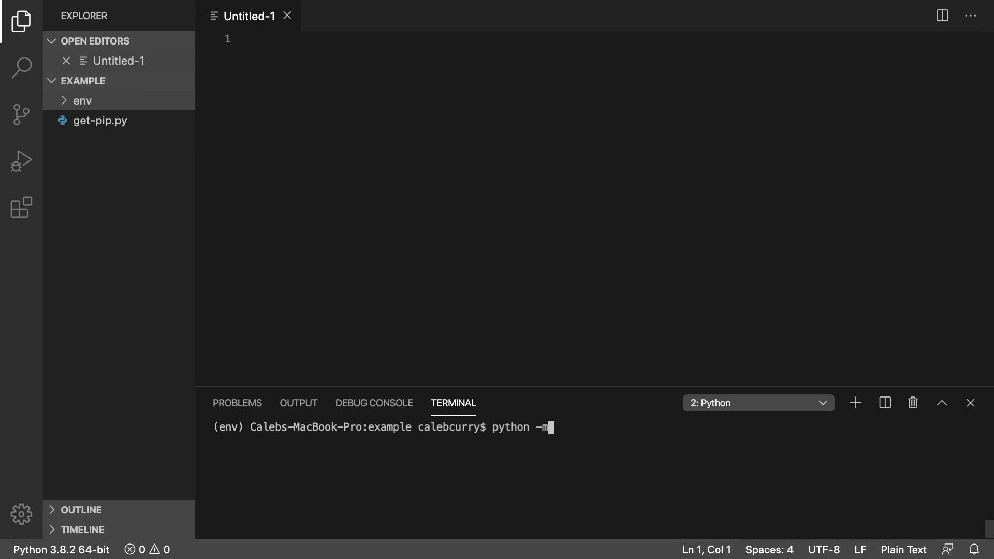
pyautogui.write('pip install')
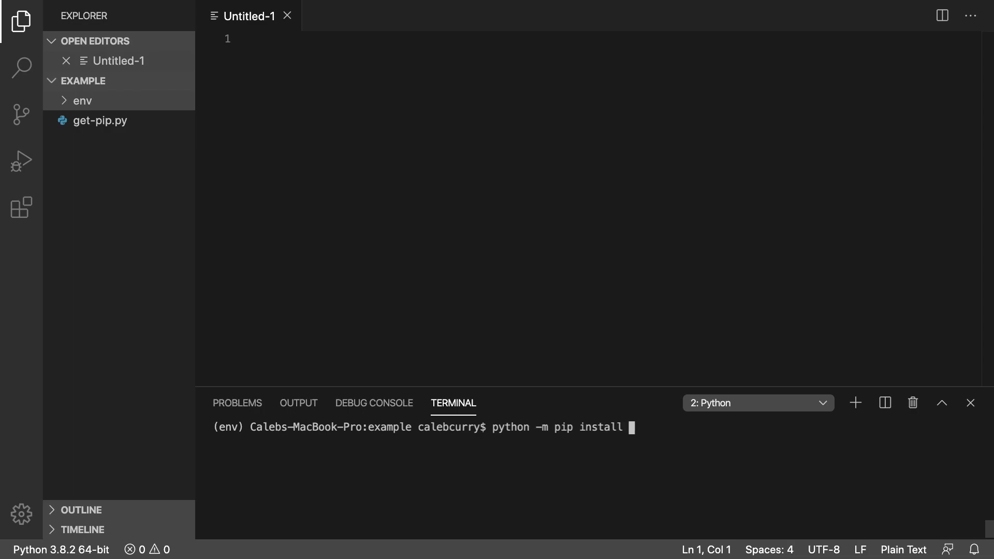
pyautogui.press('Enter')
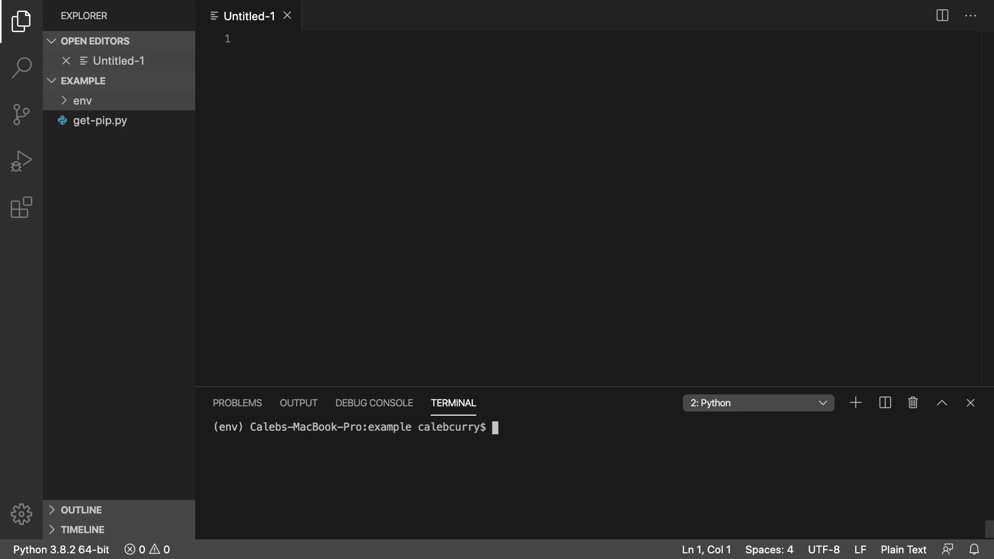
# Step: Create the books project with django-admin startproject and expand its folder to show manage.py
pyautogui.write('django-a')
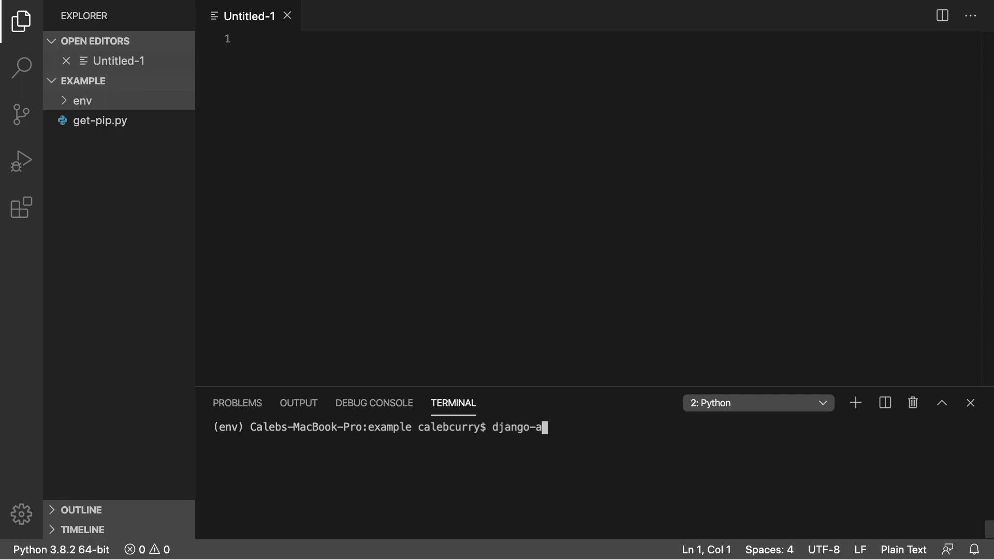
pyautogui.write('dmin star')
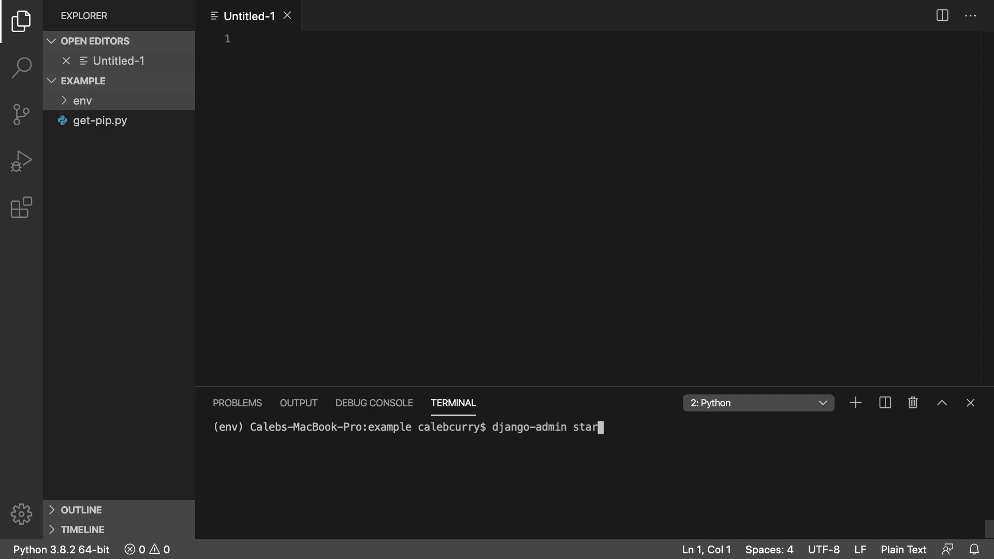
pyautogui.write('tproject book')
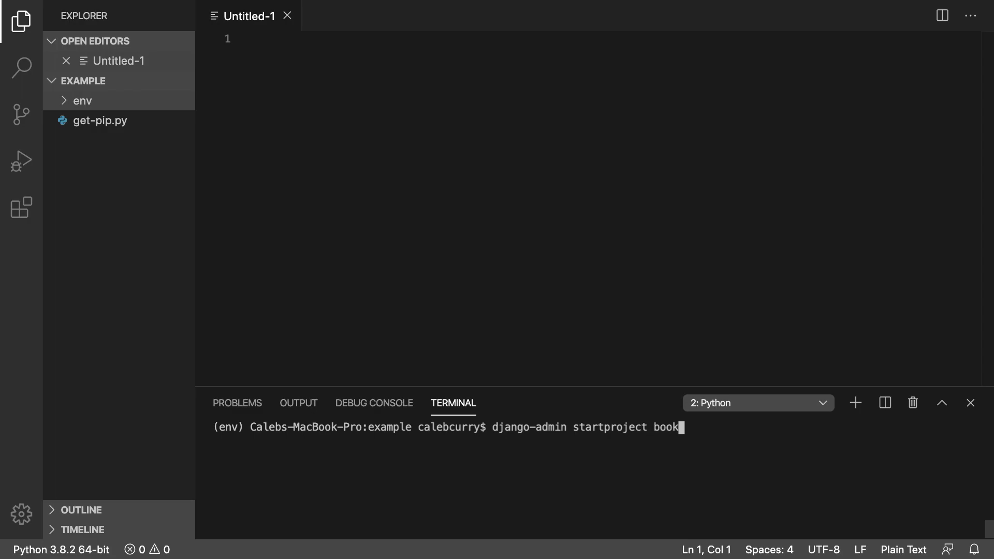
pyautogui.press('Enter')
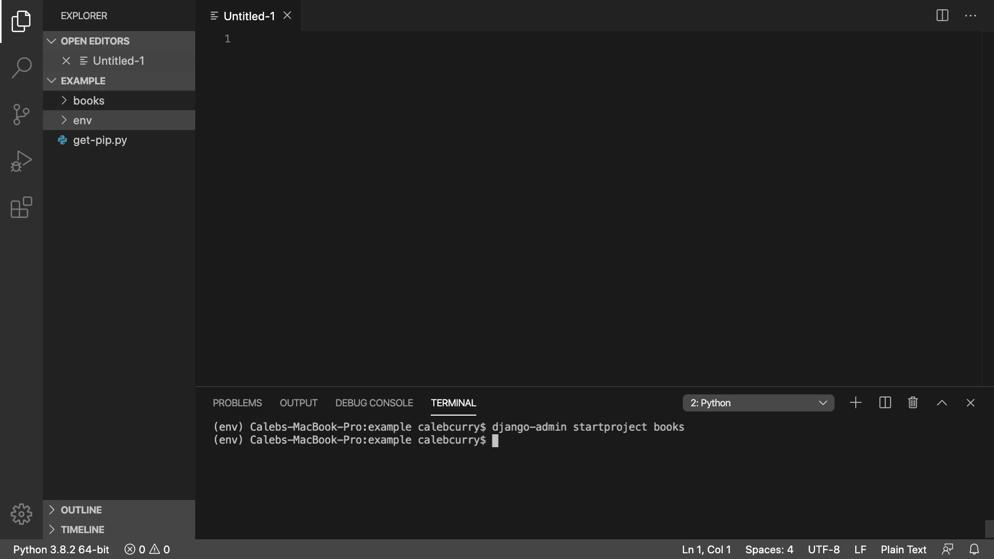
pyautogui.moveTo(84, 102)
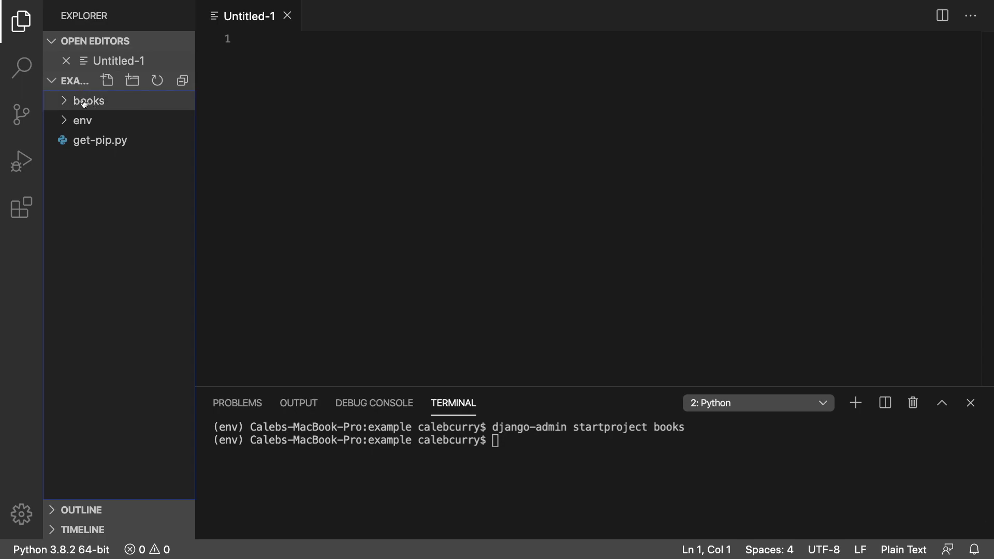
pyautogui.click(88, 101)
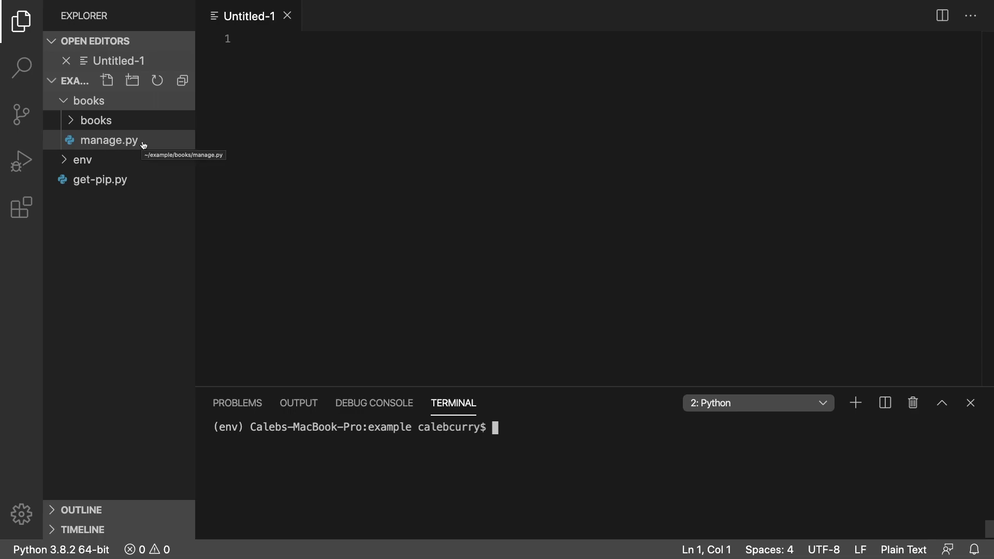
pyautogui.moveTo(71, 108)
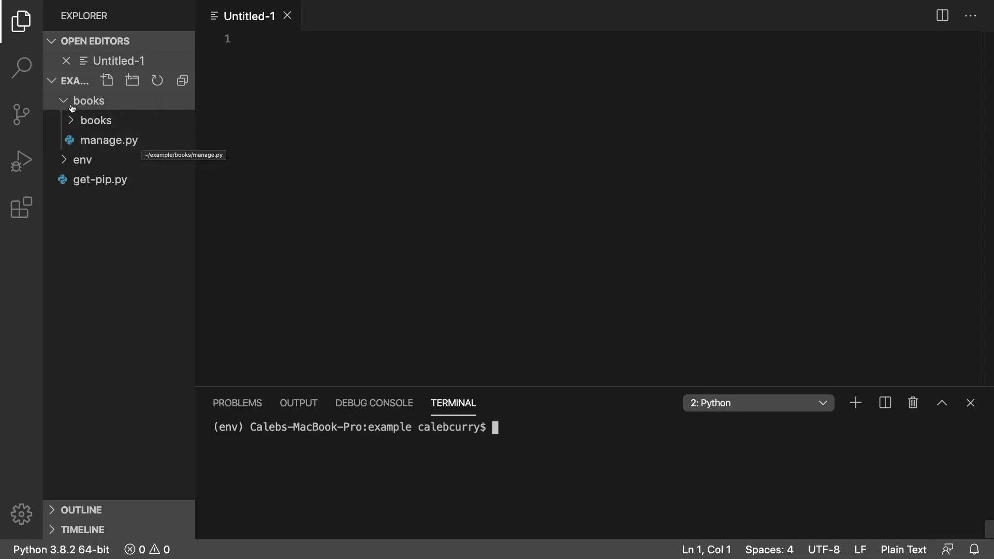
pyautogui.moveTo(110, 107)
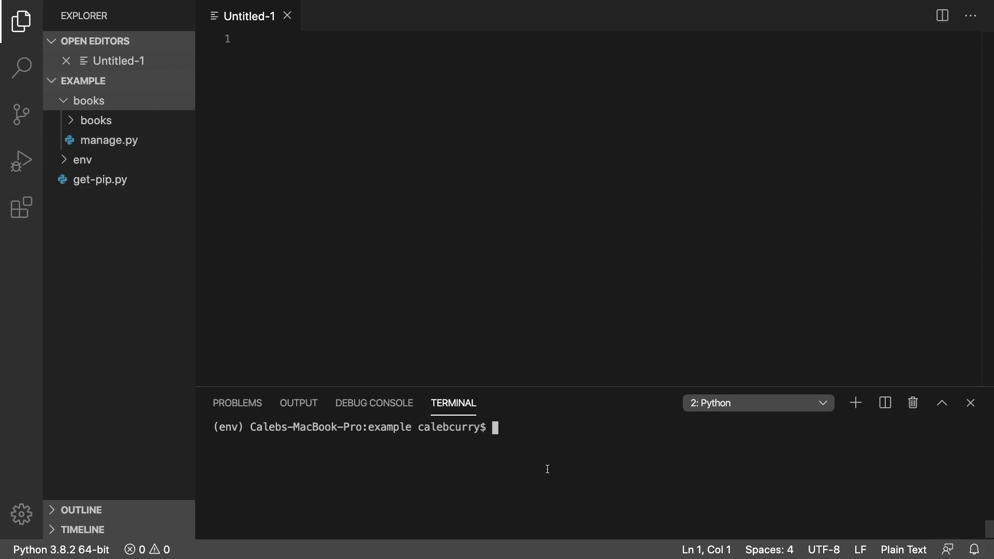
pyautogui.write('cd book')
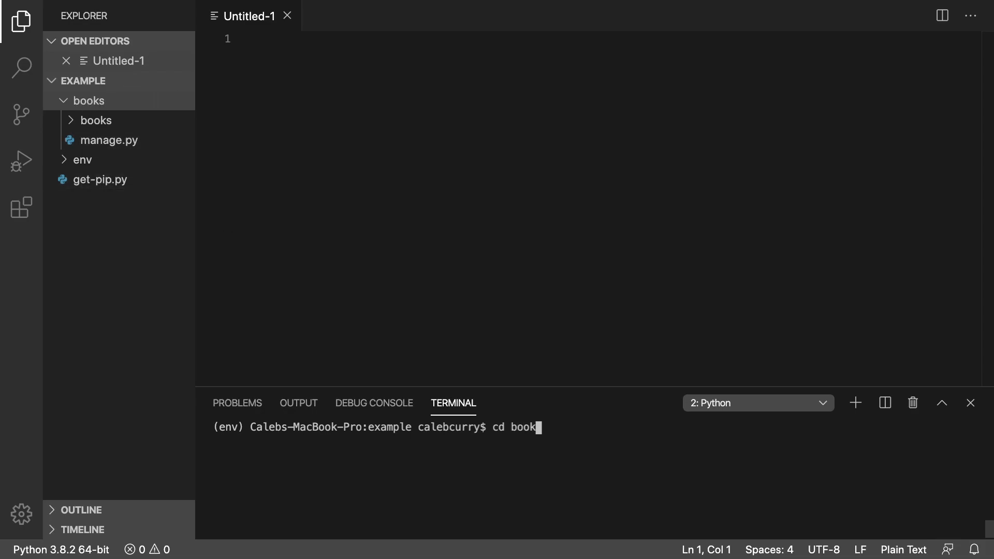
pyautogui.press('Enter')
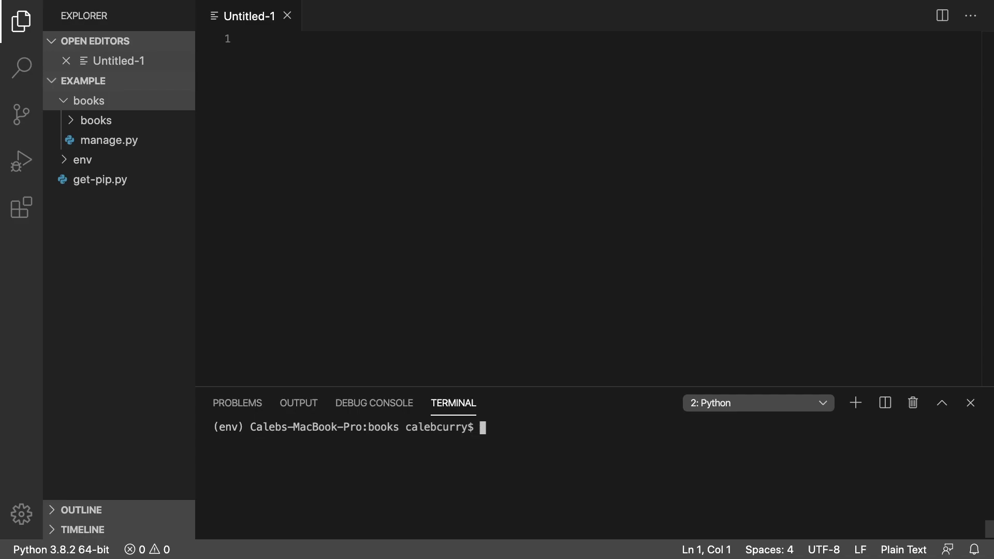
pyautogui.write('python manage')
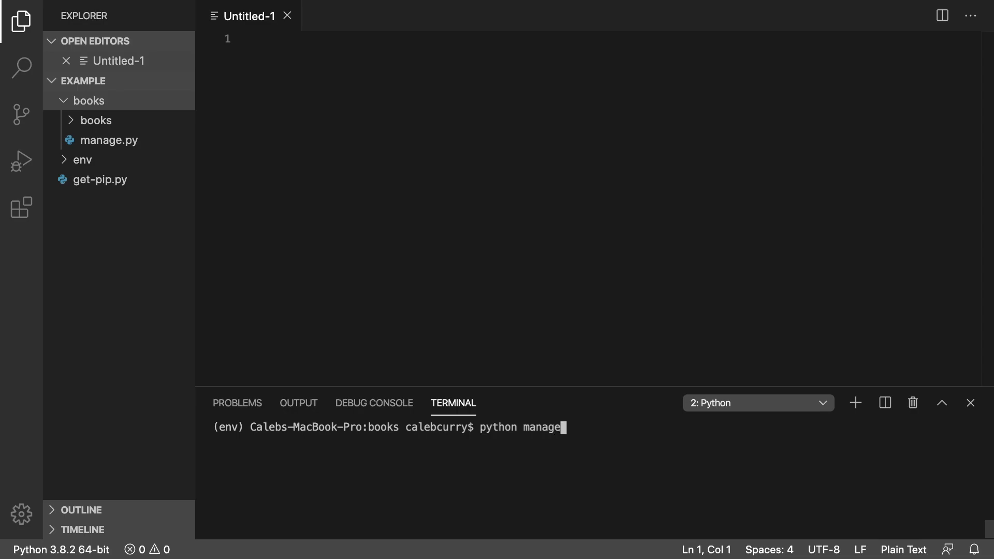
pyautogui.write('.py')
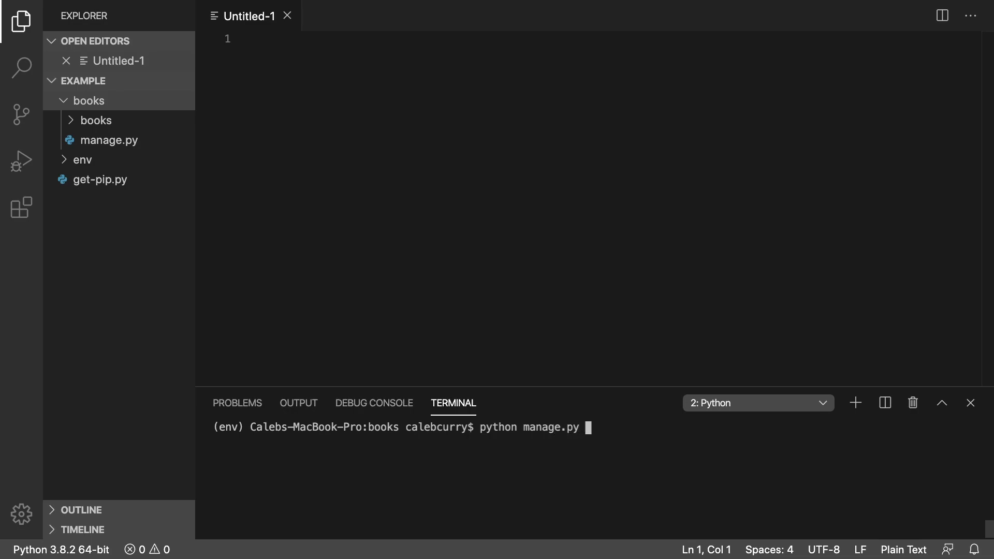
pyautogui.write('runserver')
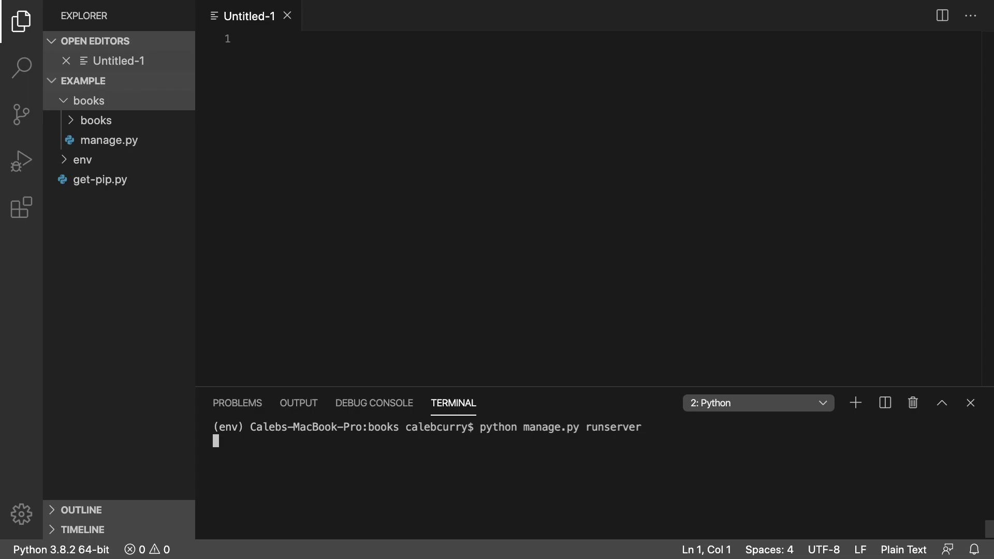
pyautogui.press('Enter')
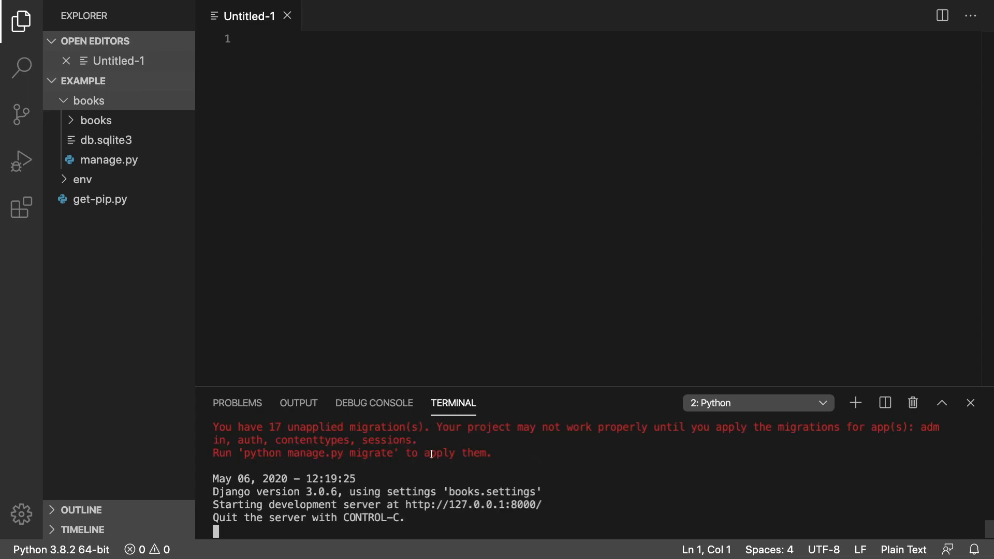
pyautogui.moveTo(475, 448)
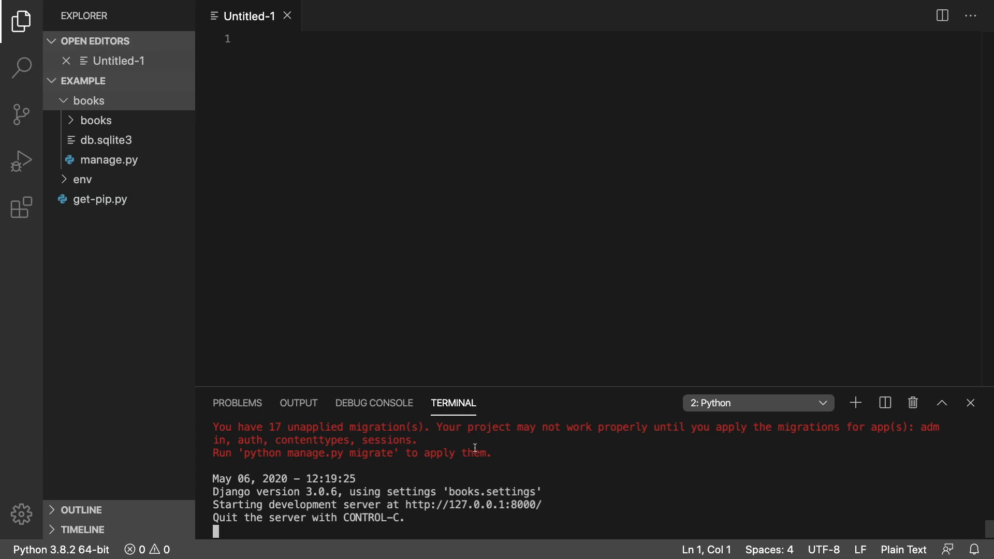
pyautogui.moveTo(312, 509)
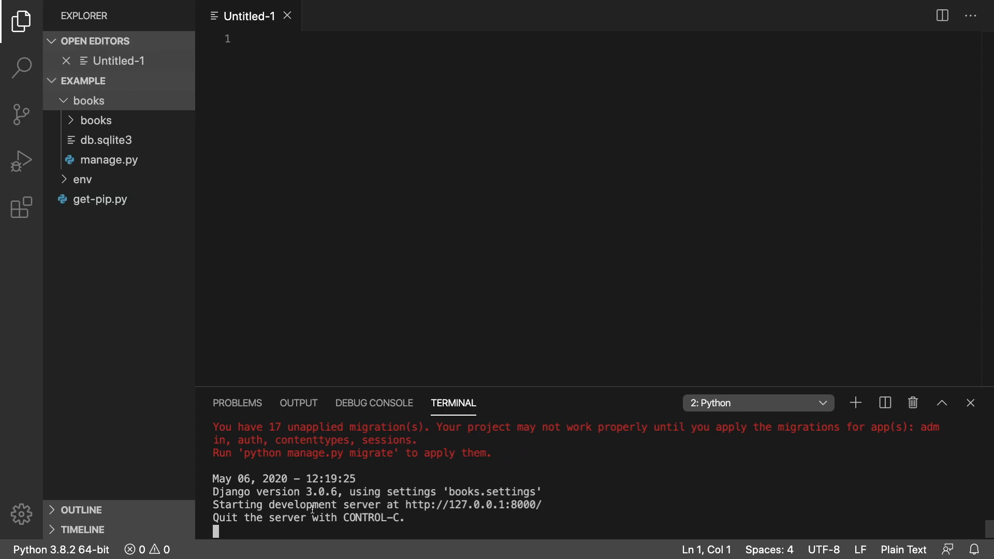
pyautogui.moveTo(481, 508)
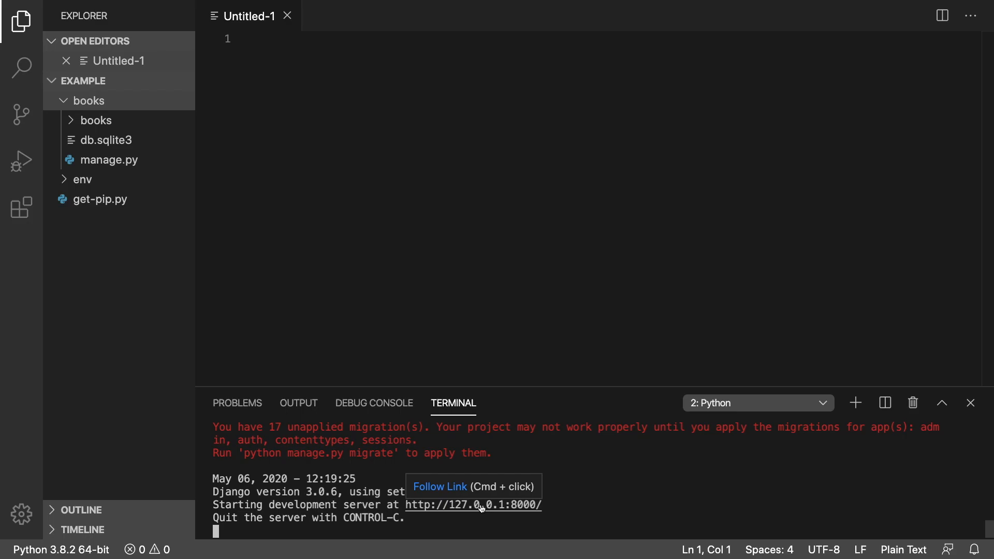
pyautogui.click(480, 505)
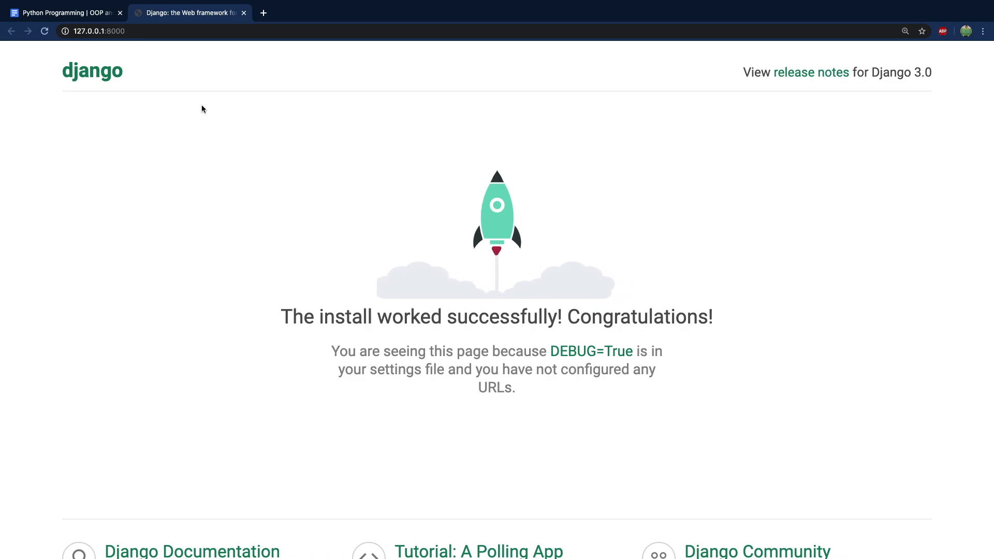
pyautogui.moveTo(290, 195)
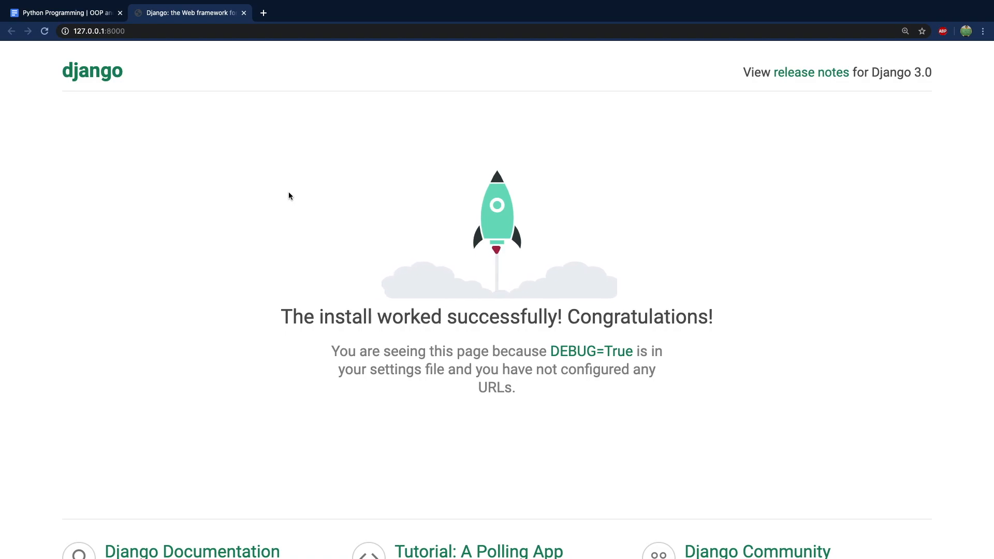